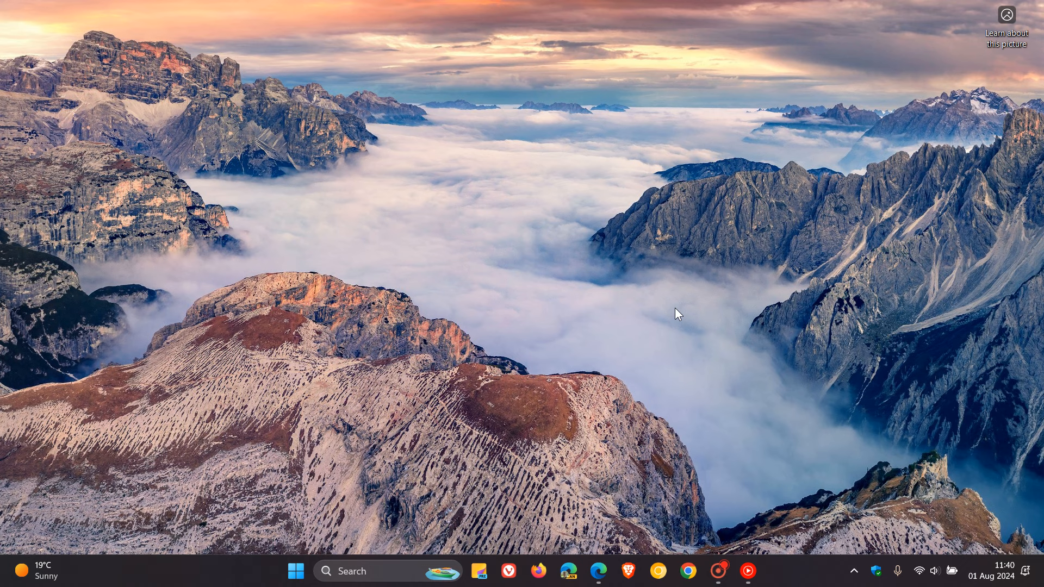
pyautogui.moveTo(596, 571)
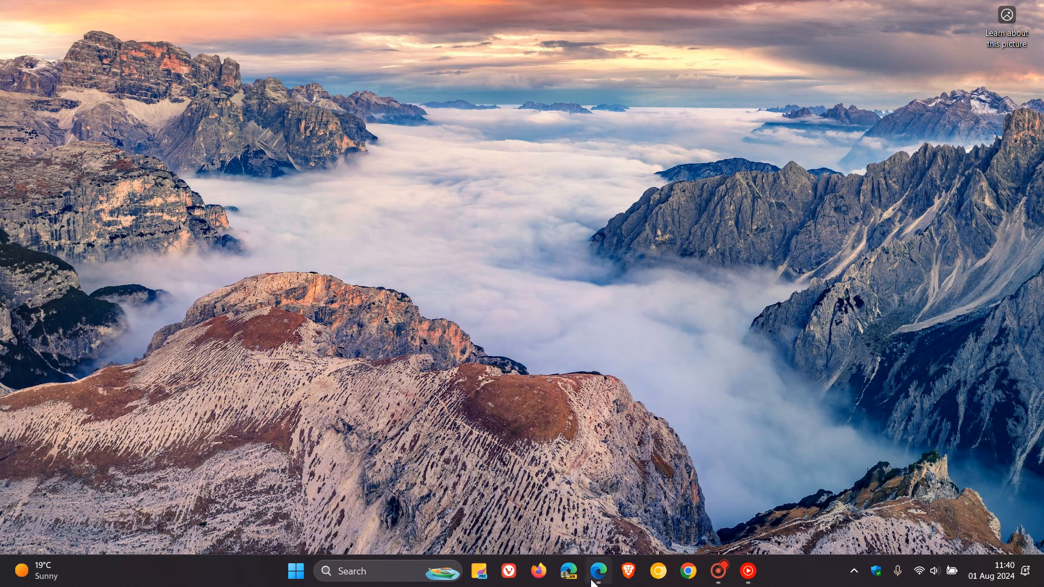
# Step: Restore the Edge window showing the worldwide desktop Windows version market share page
pyautogui.click(597, 571)
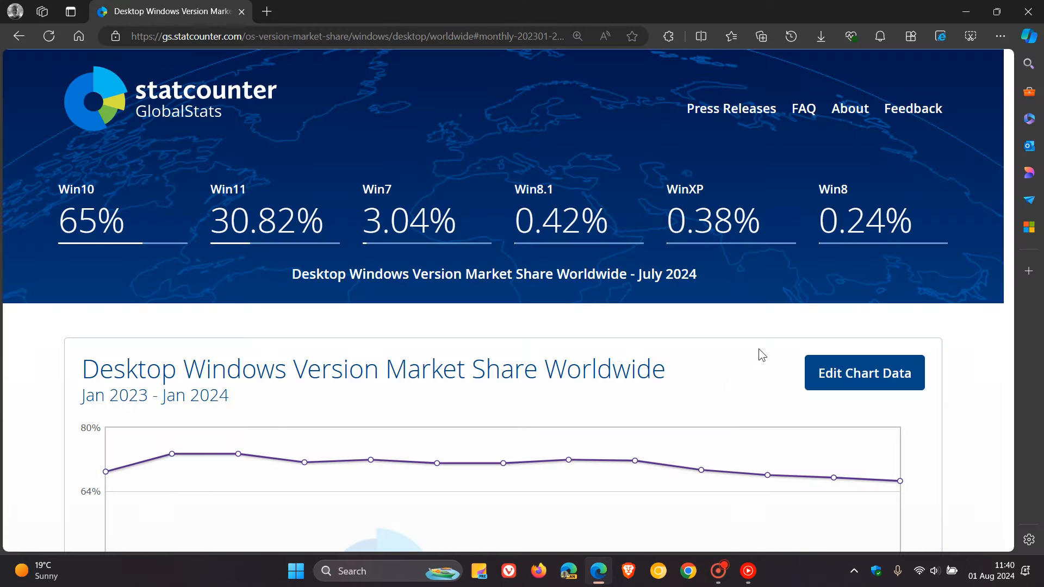
pyautogui.moveTo(724, 301)
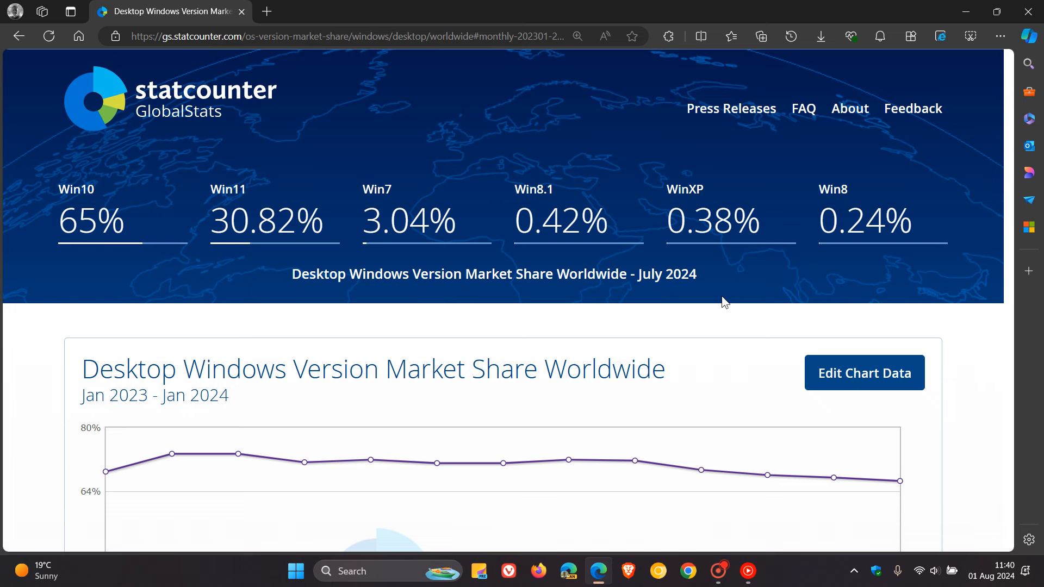
pyautogui.moveTo(765, 323)
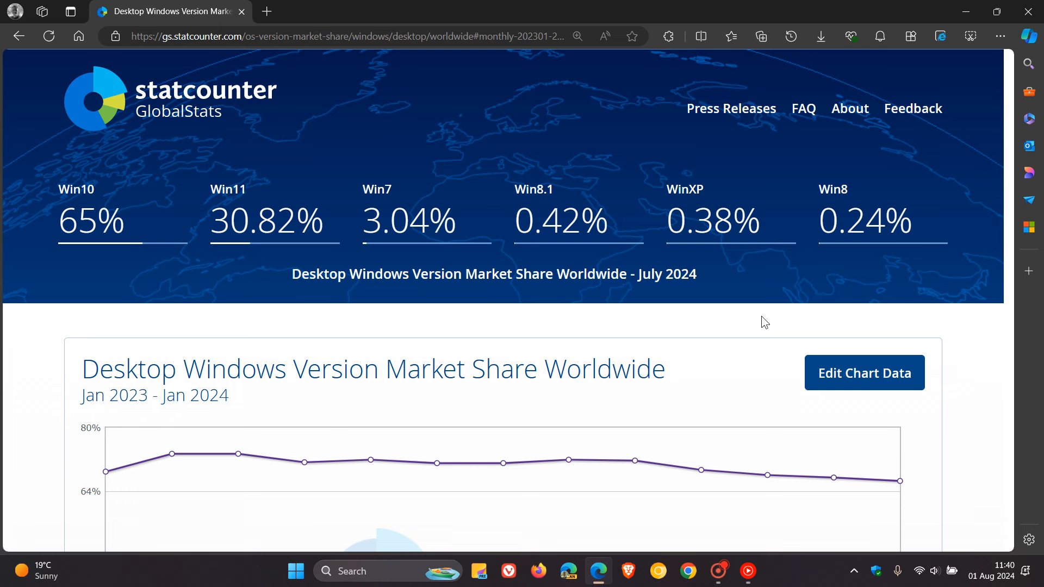
pyautogui.moveTo(895, 260)
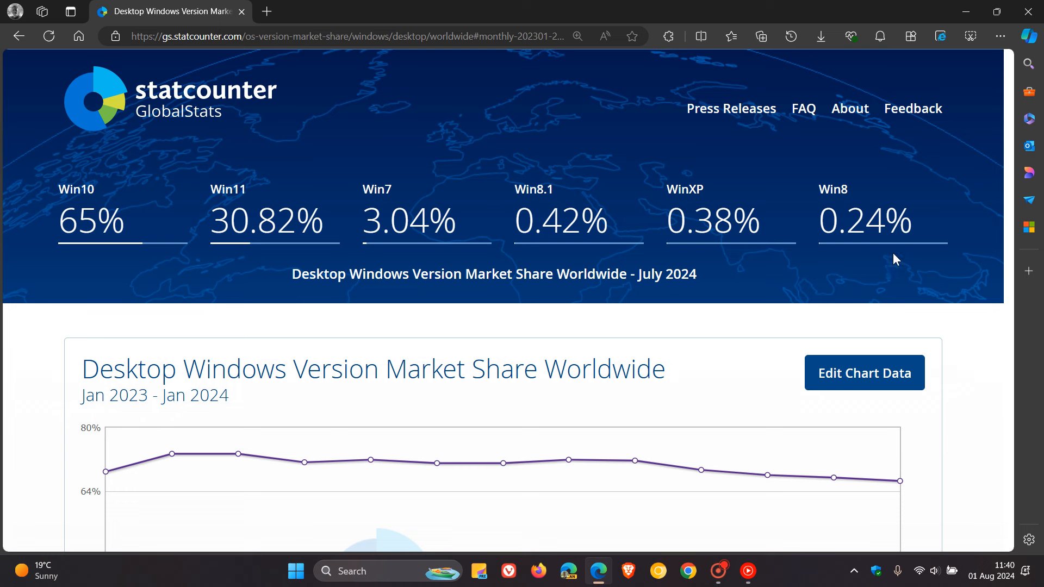
pyautogui.moveTo(901, 269)
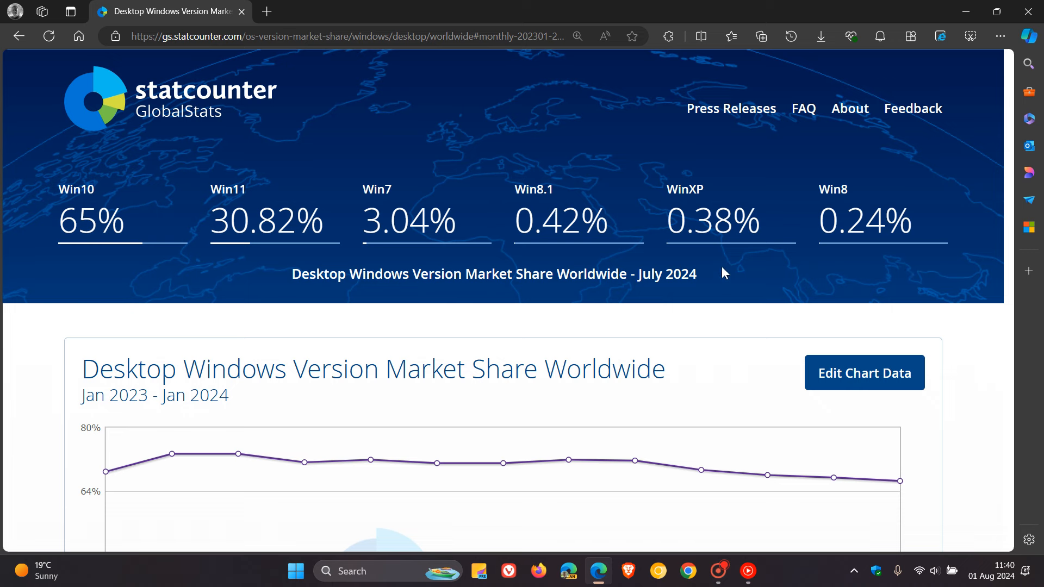
pyautogui.moveTo(729, 273)
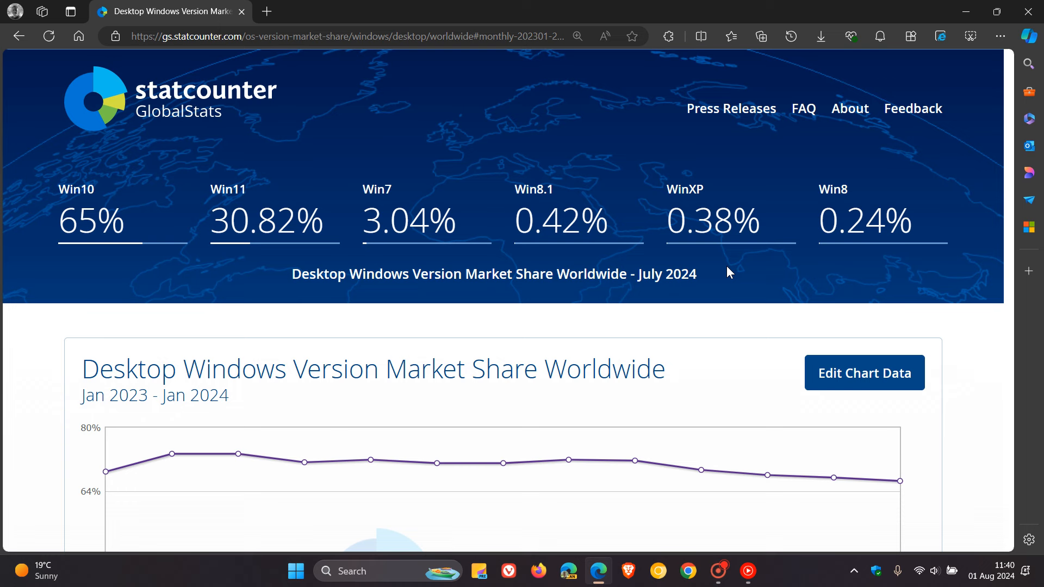
pyautogui.moveTo(772, 192)
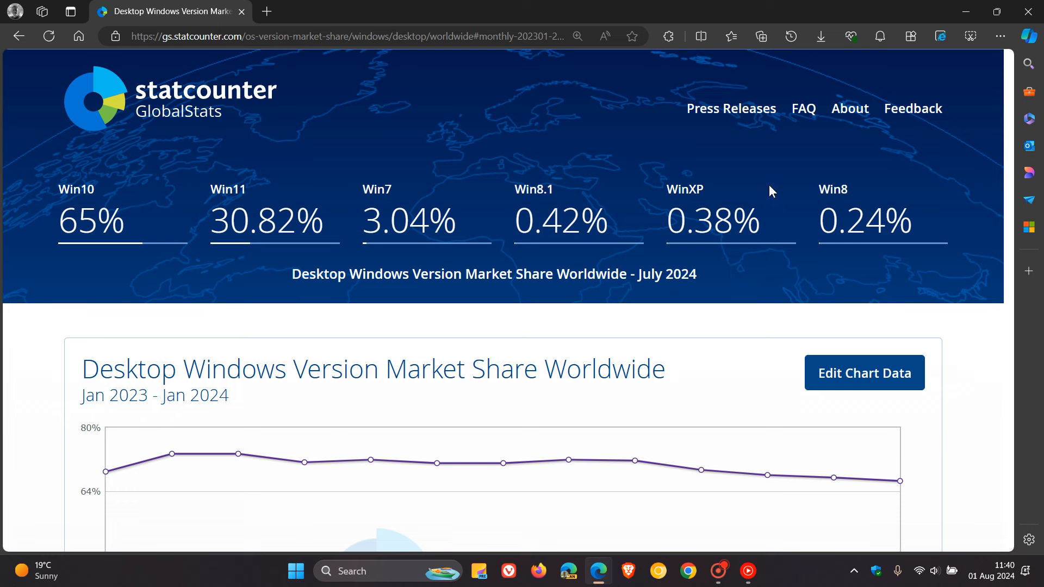
pyautogui.moveTo(752, 278)
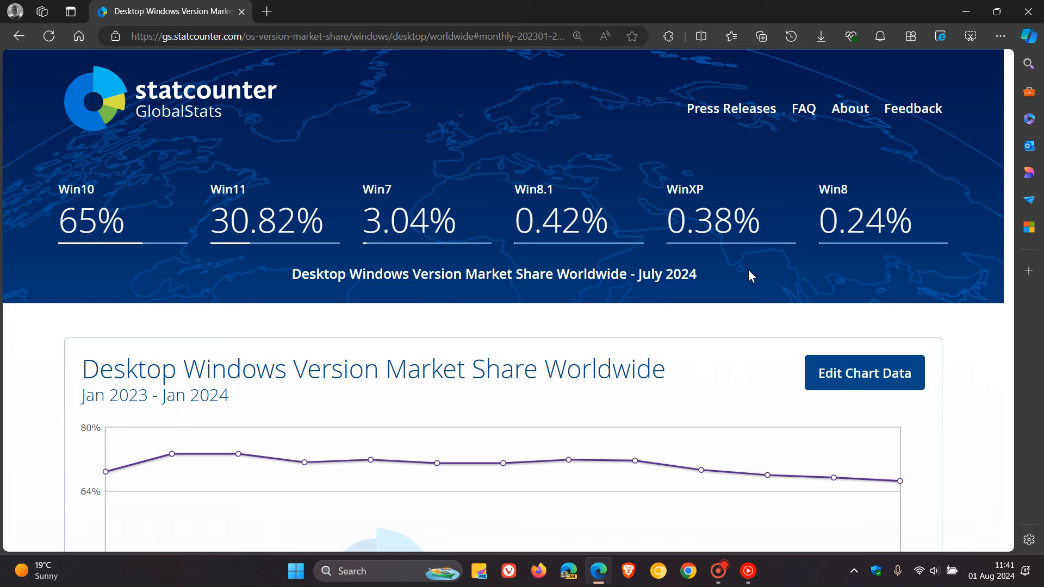
pyautogui.moveTo(574, 270)
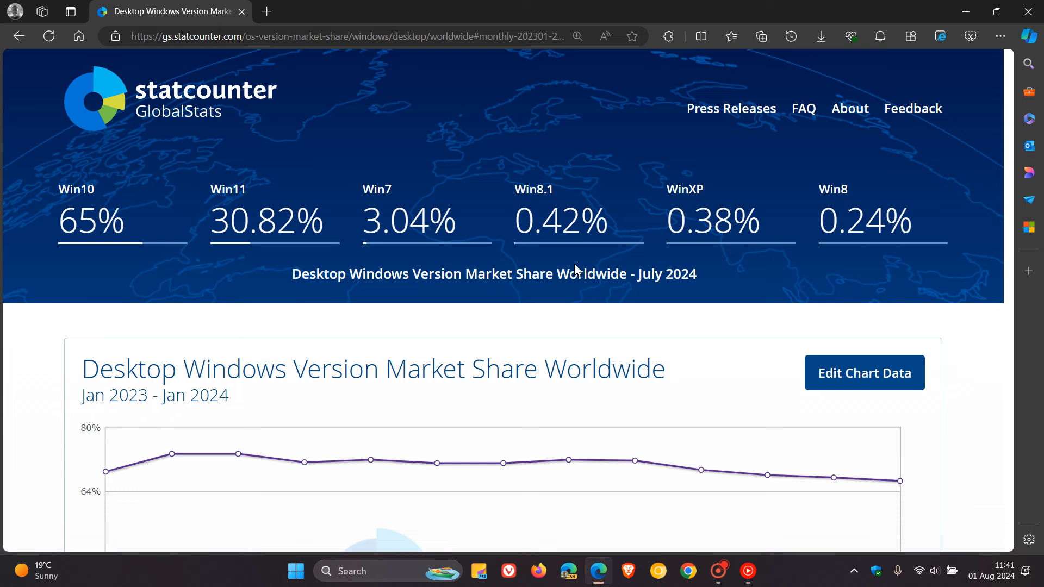
pyautogui.moveTo(455, 254)
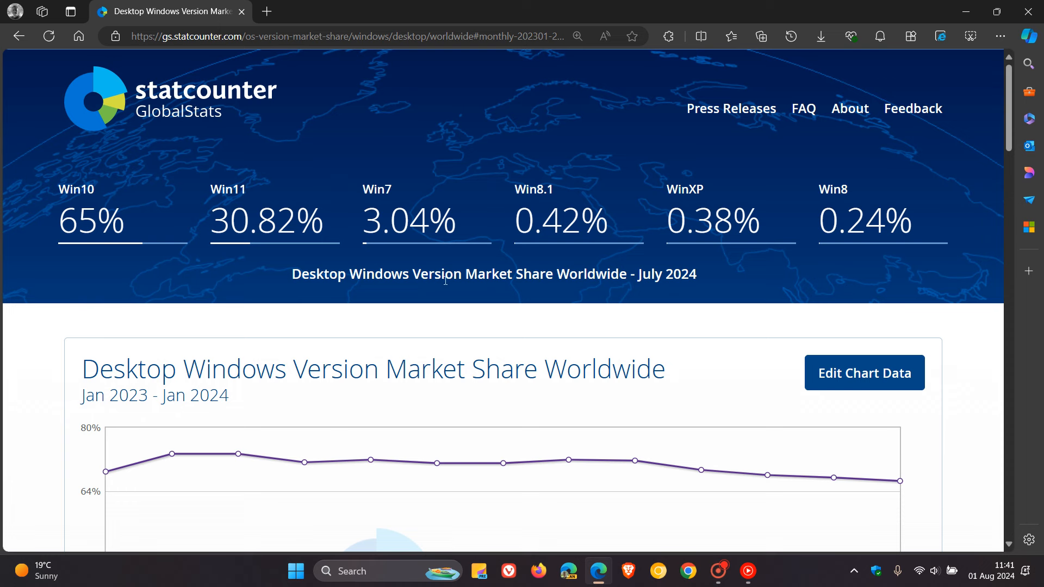
pyautogui.moveTo(385, 141)
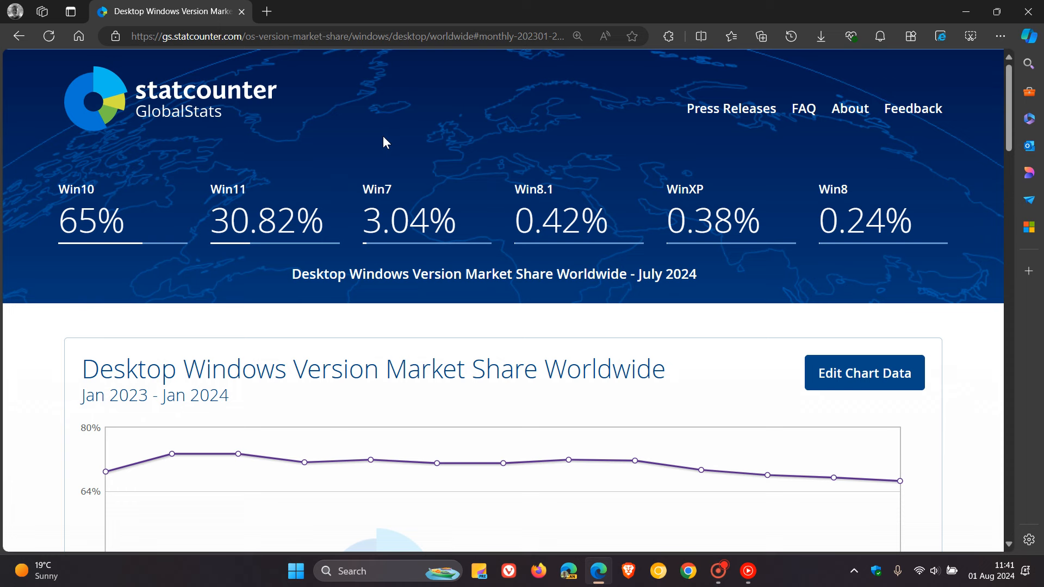
pyautogui.moveTo(79, 165)
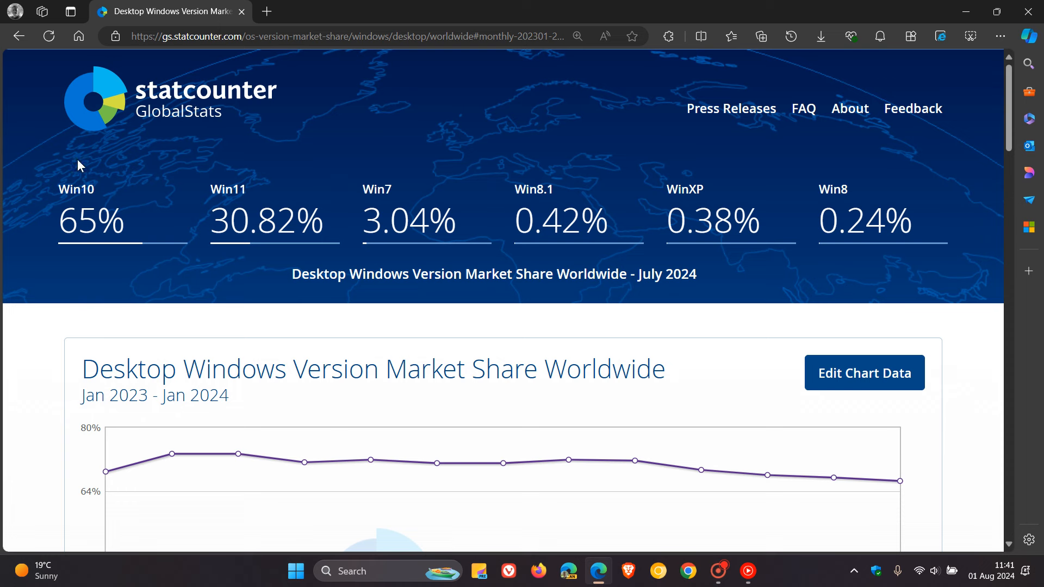
pyautogui.moveTo(247, 280)
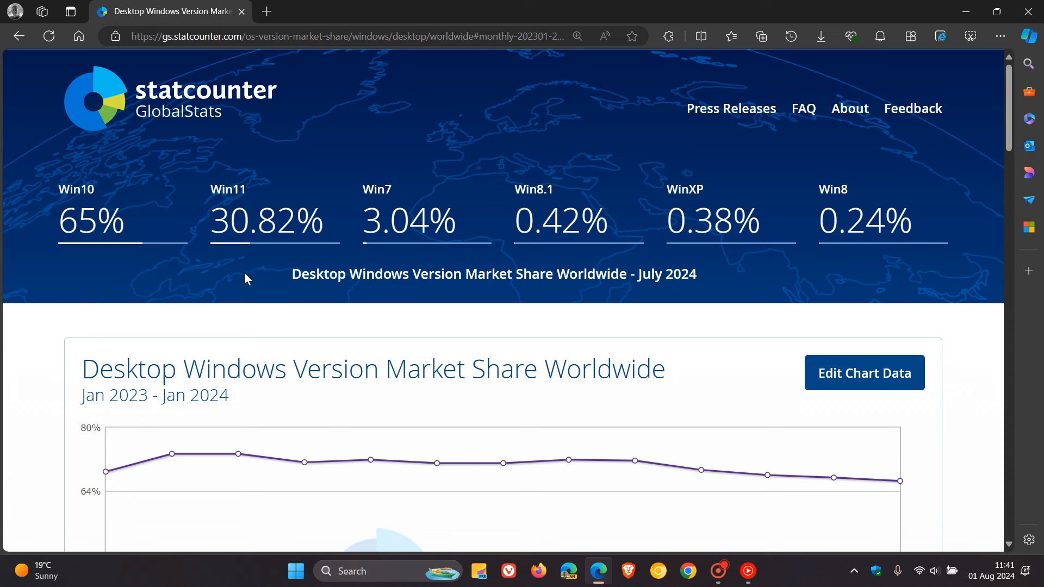
pyautogui.moveTo(250, 272)
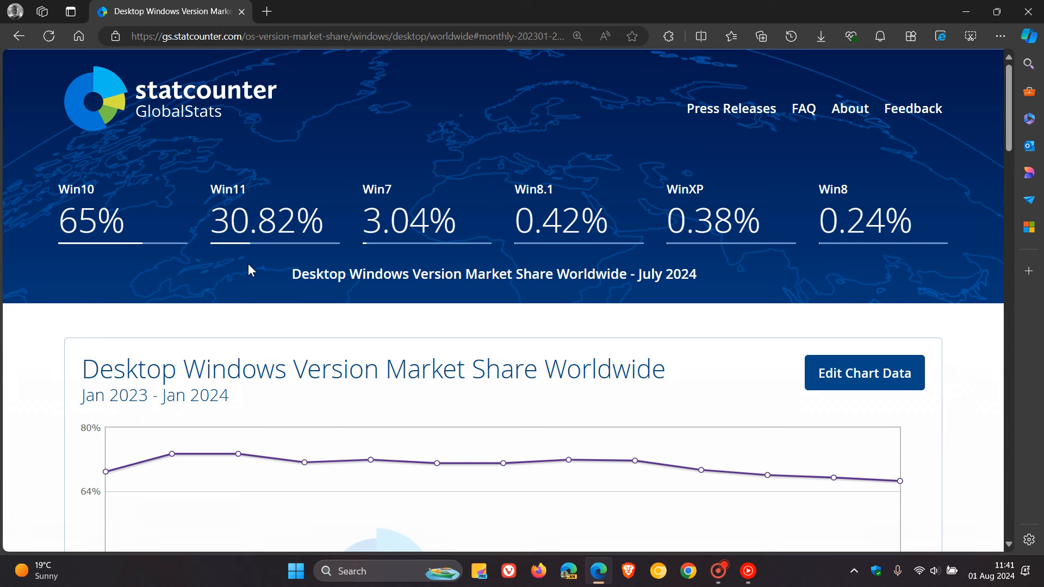
pyautogui.moveTo(304, 265)
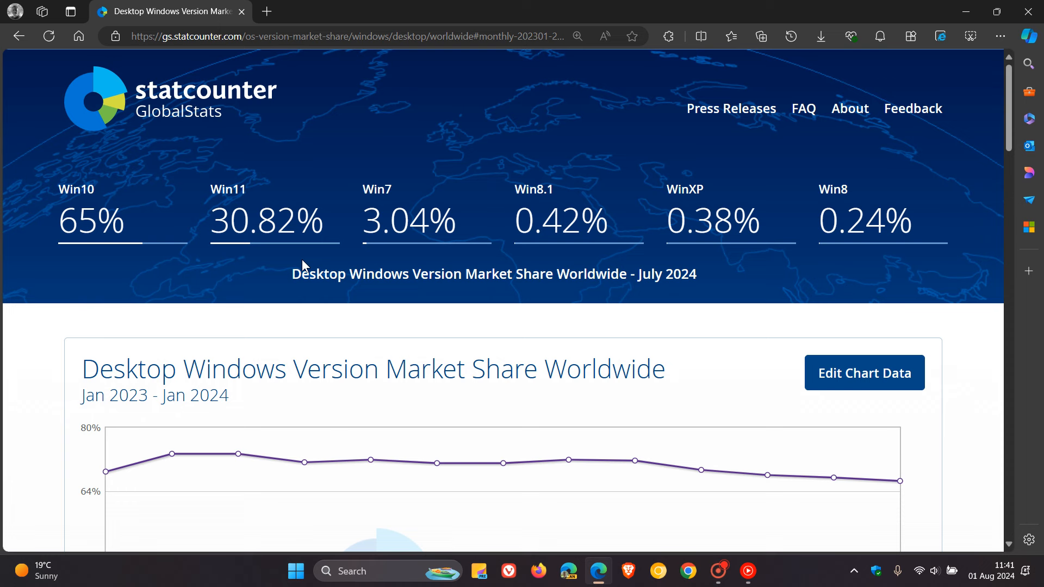
pyautogui.moveTo(287, 270)
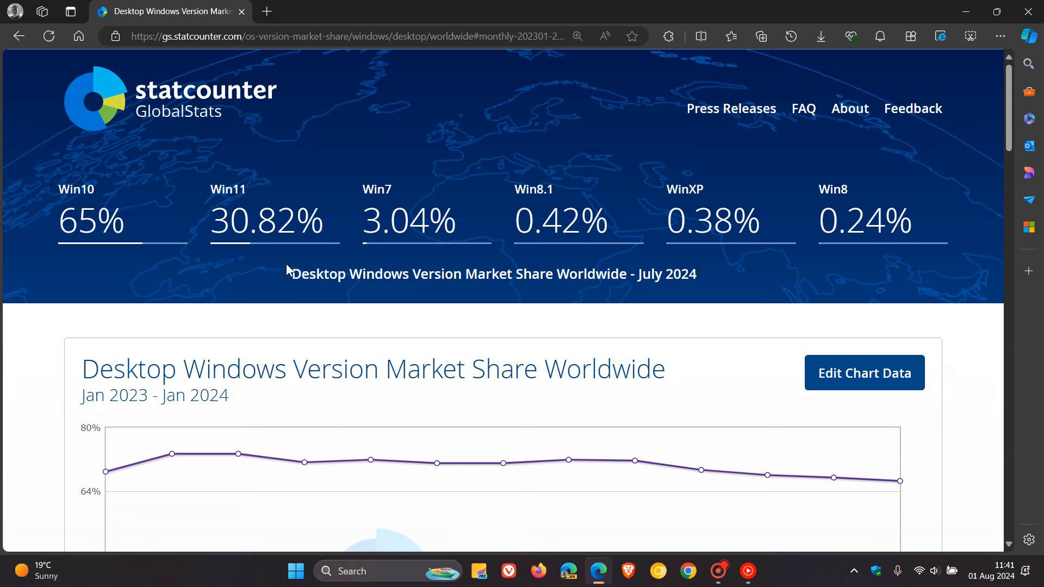
pyautogui.moveTo(223, 283)
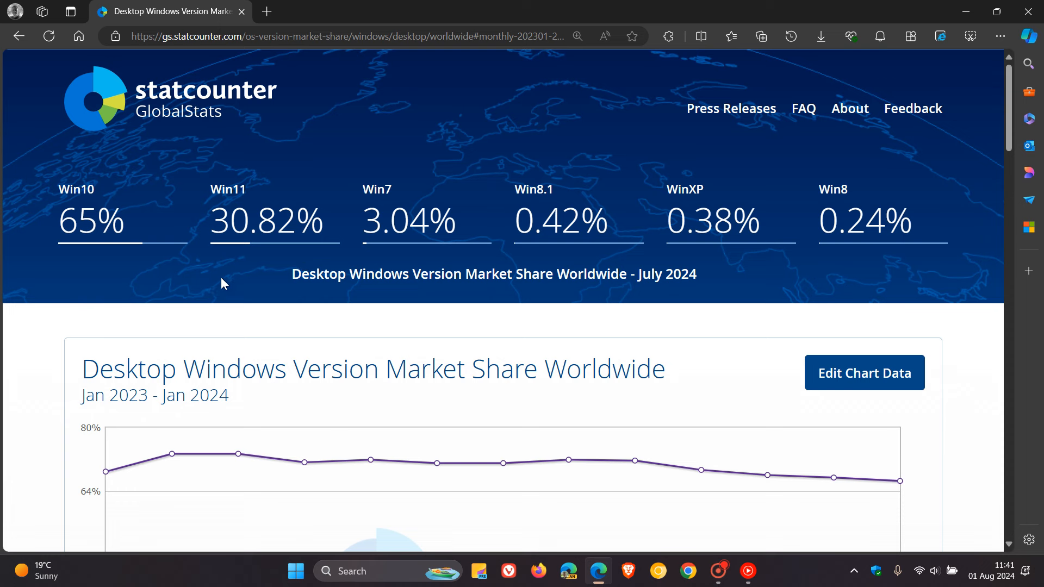
pyautogui.moveTo(137, 256)
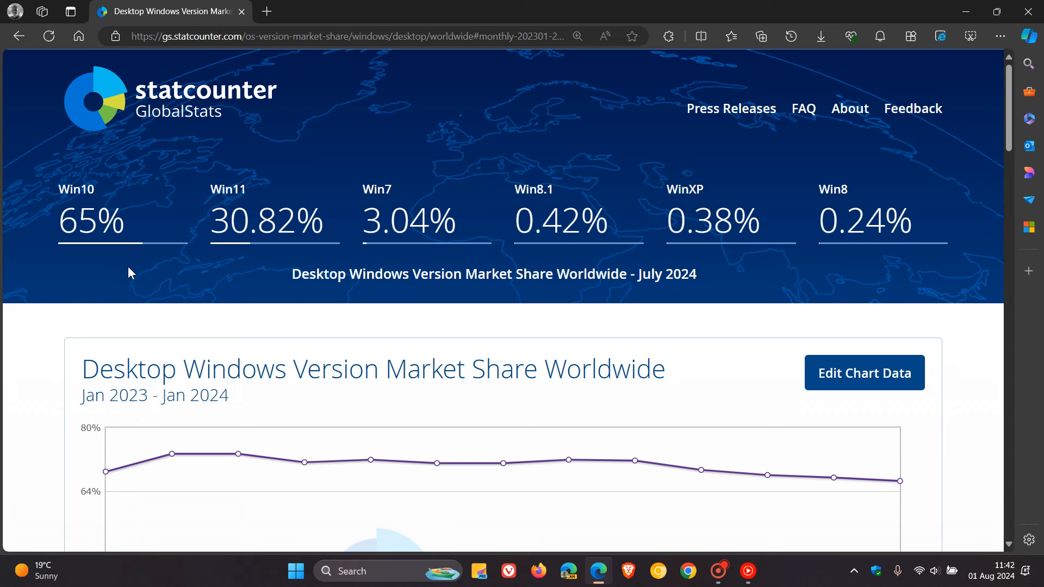
pyautogui.moveTo(108, 266)
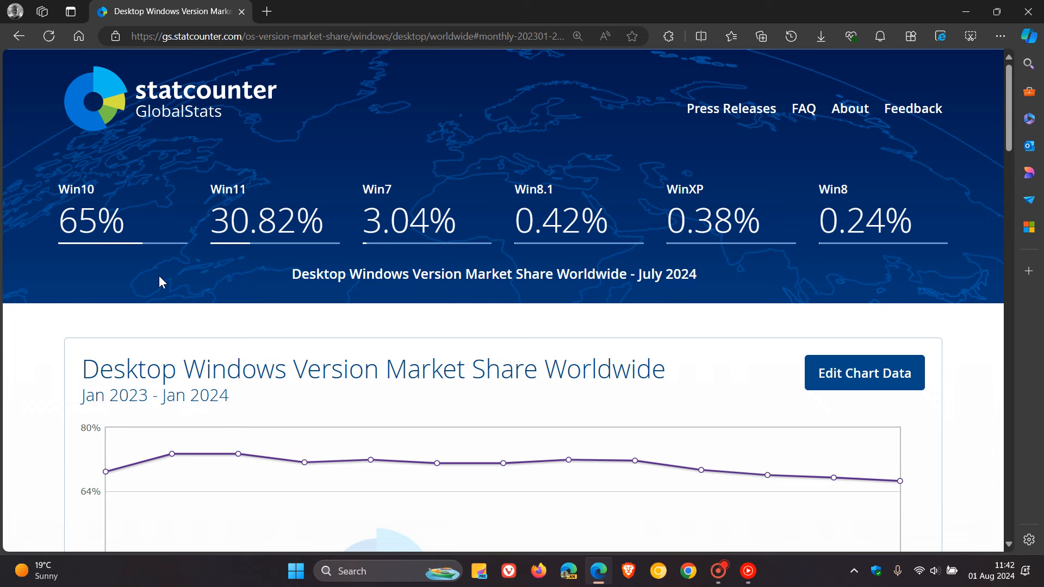
pyautogui.moveTo(215, 182)
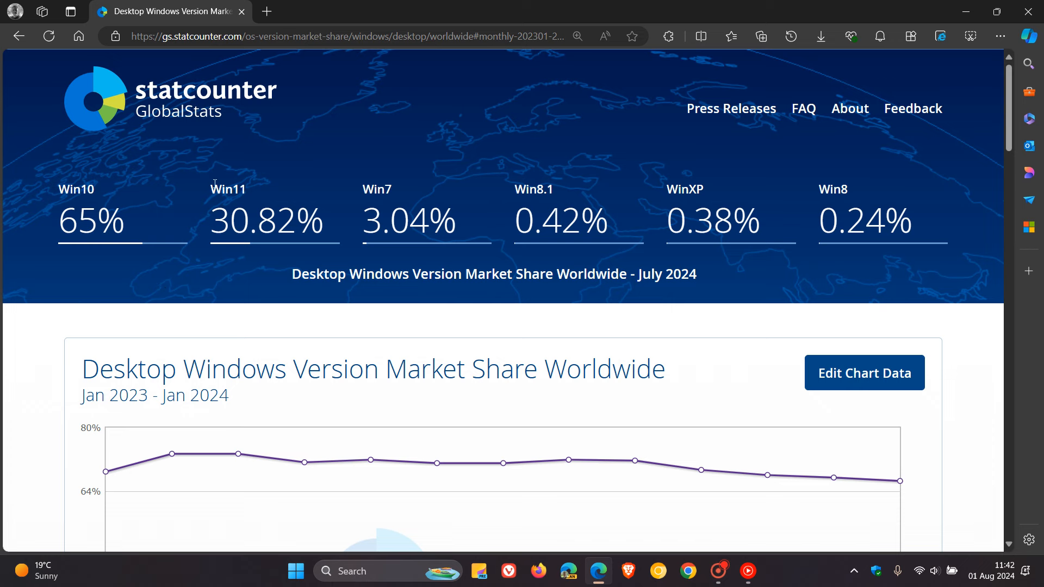
pyautogui.moveTo(259, 271)
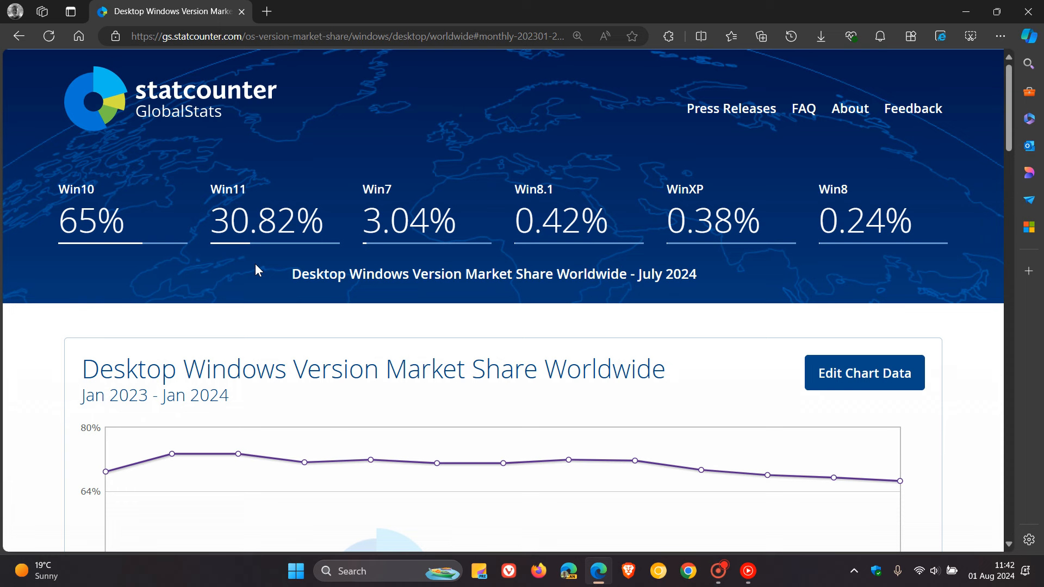
pyautogui.moveTo(92, 176)
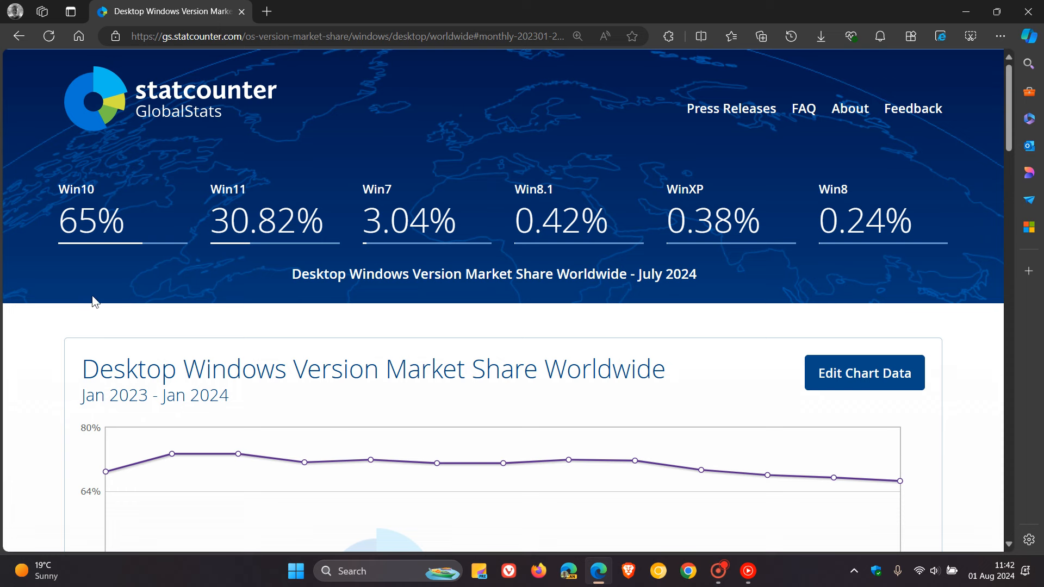
pyautogui.moveTo(104, 298)
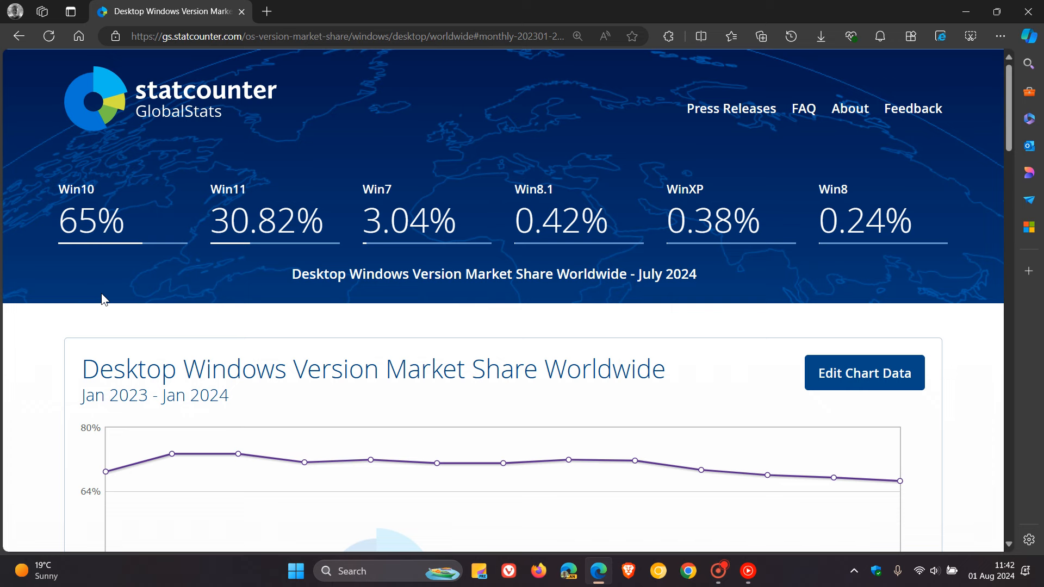
pyautogui.moveTo(106, 283)
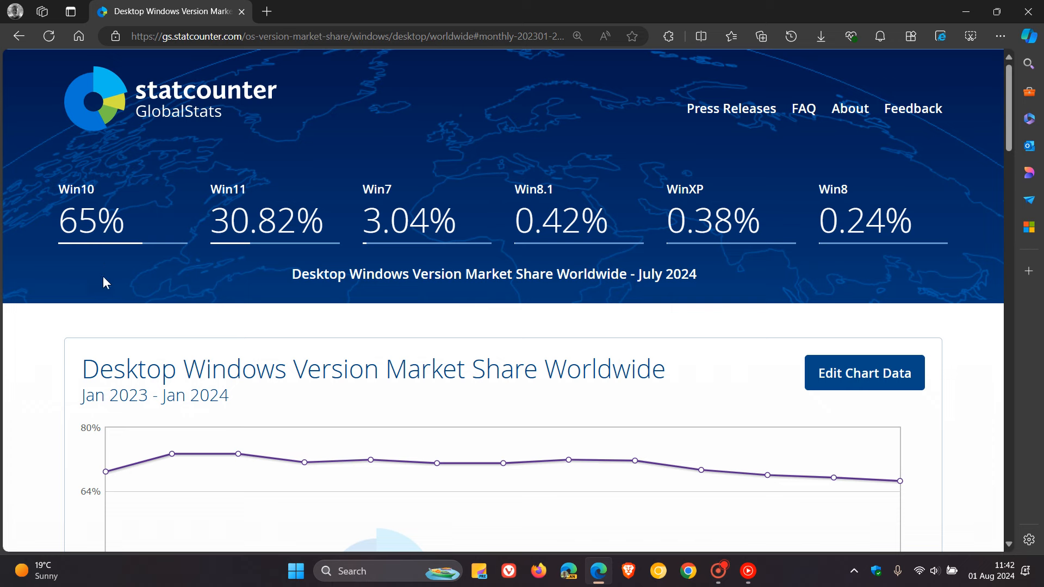
pyautogui.moveTo(146, 272)
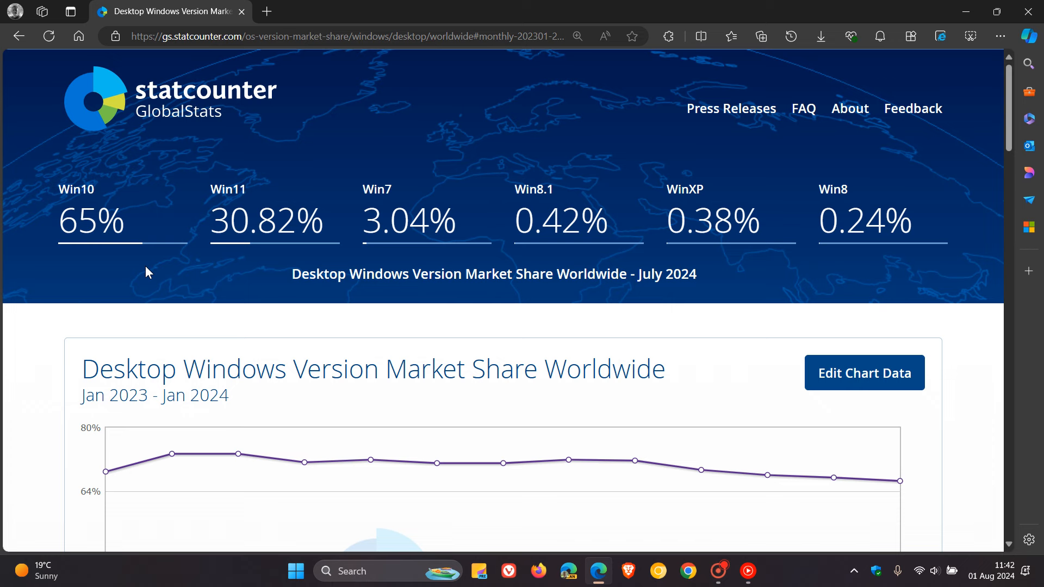
pyautogui.moveTo(262, 250)
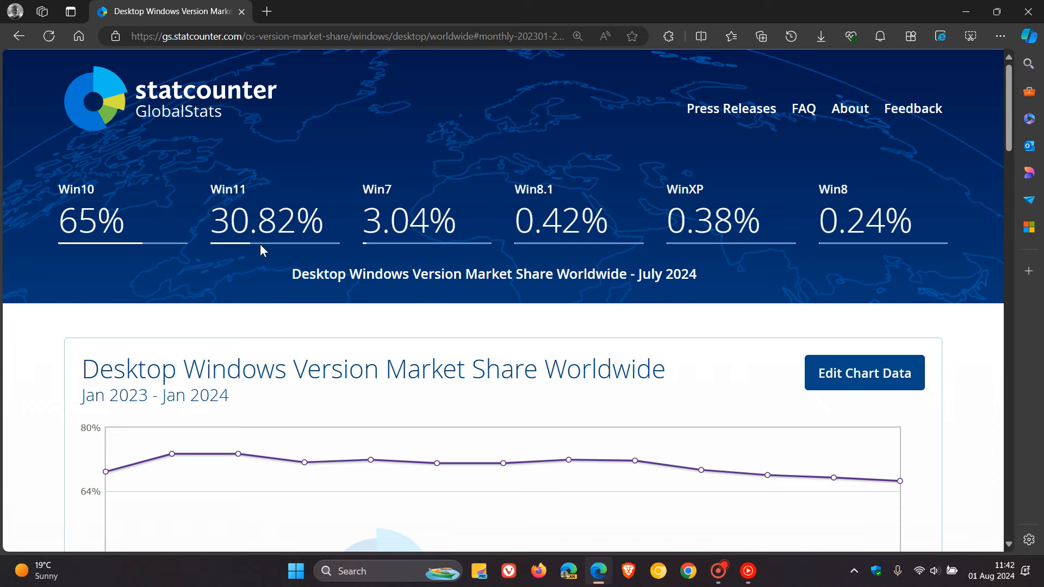
pyautogui.moveTo(292, 219)
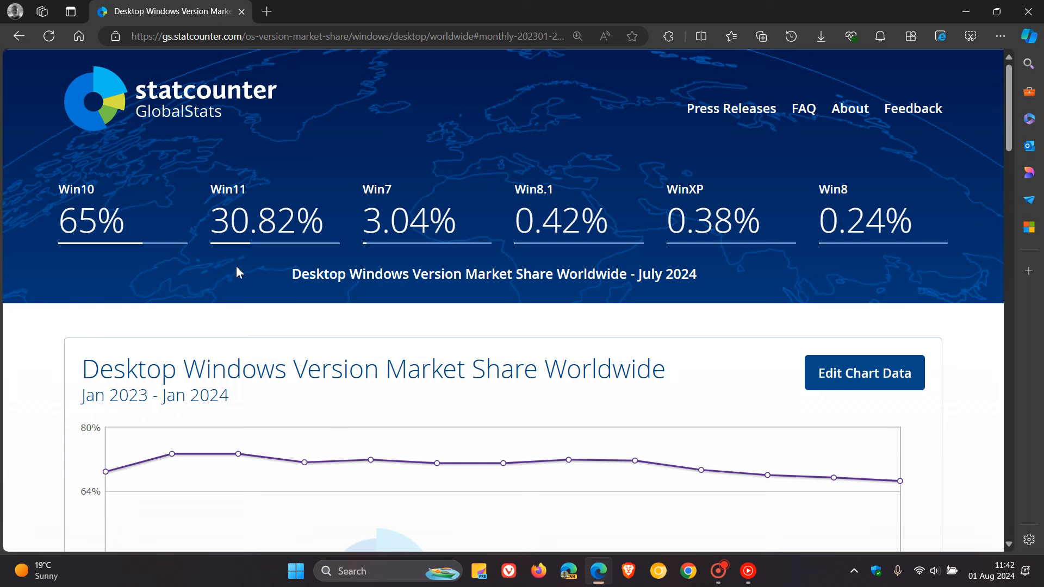
pyautogui.moveTo(254, 275)
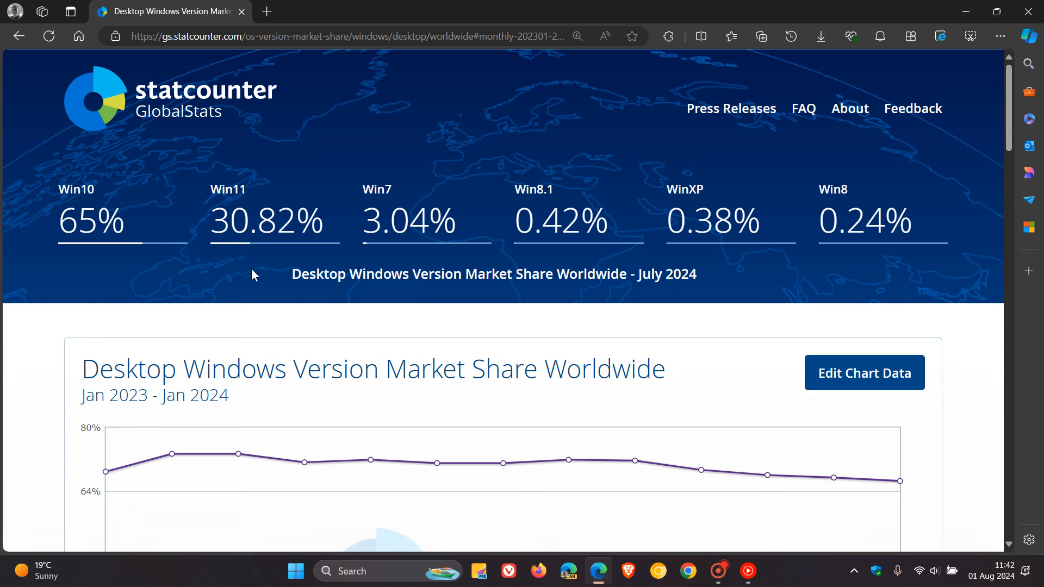
pyautogui.moveTo(261, 279)
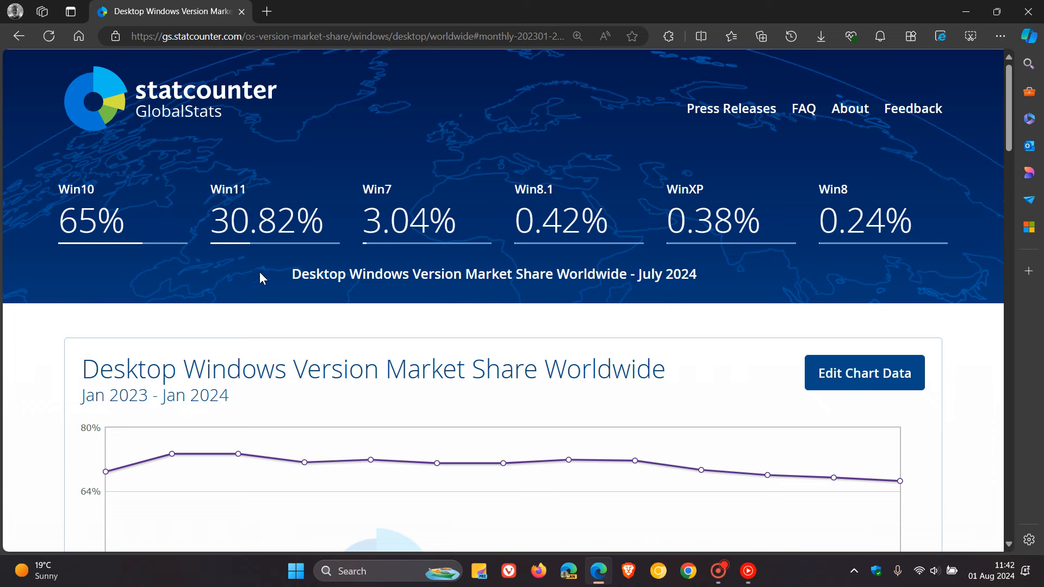
pyautogui.moveTo(207, 260)
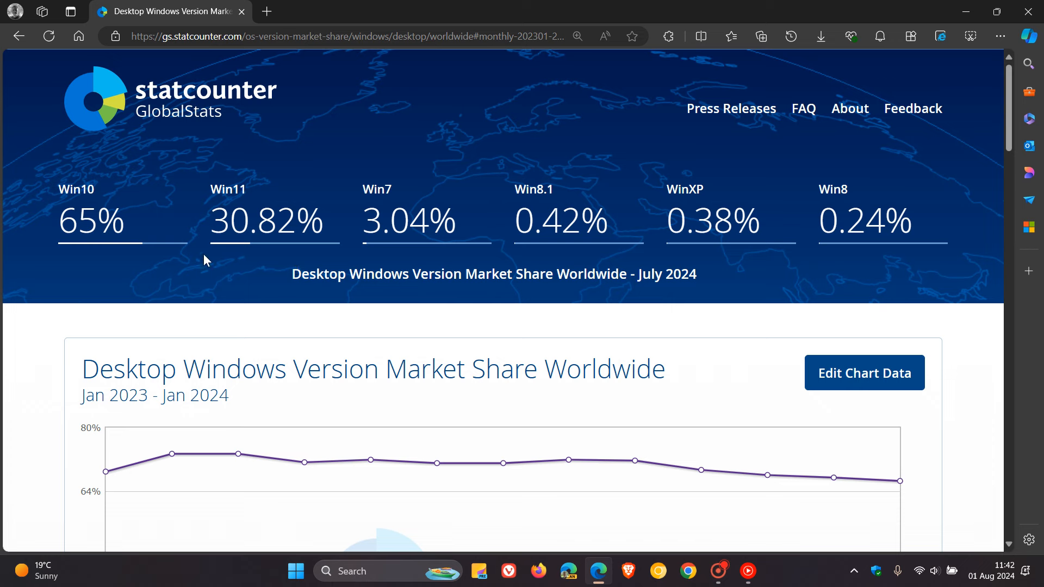
pyautogui.moveTo(258, 275)
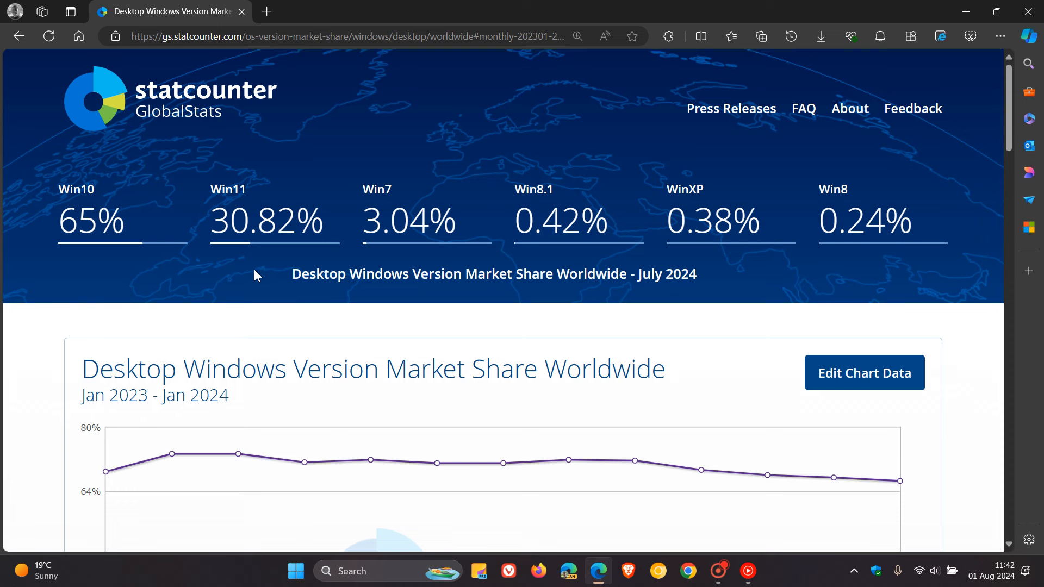
pyautogui.moveTo(100, 243)
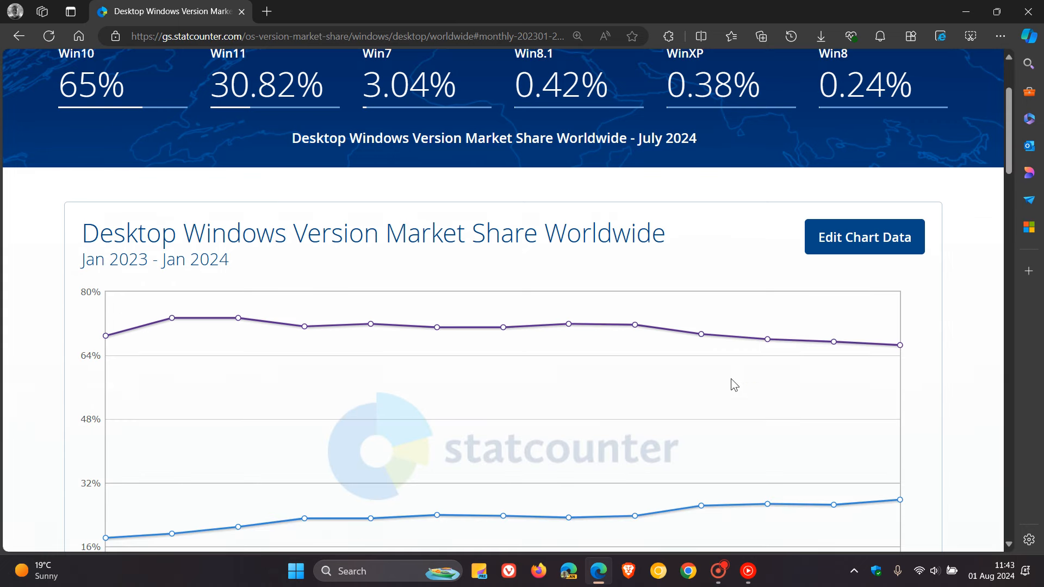
pyautogui.scroll(-3)
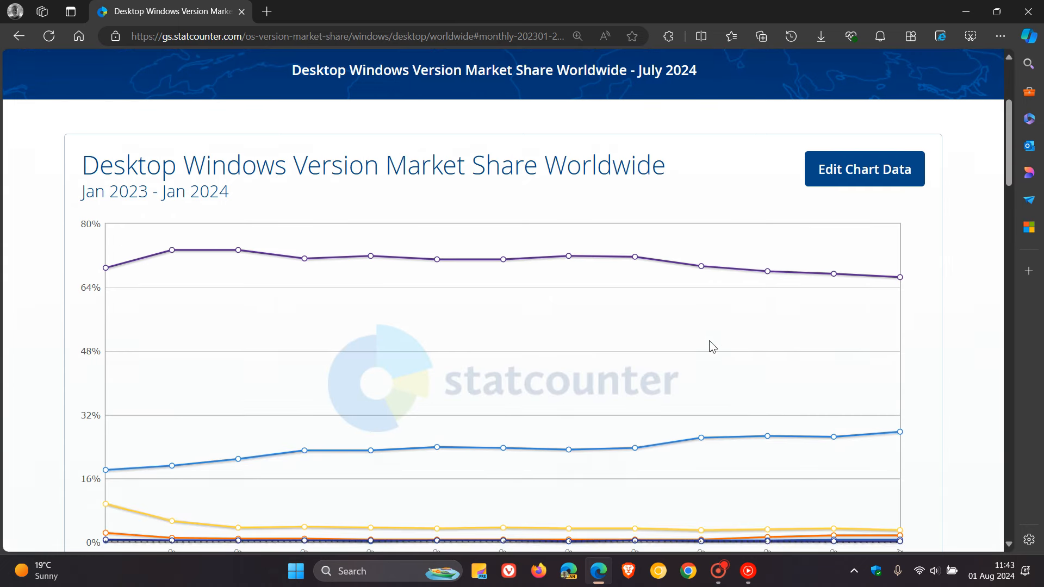
pyautogui.scroll(-3)
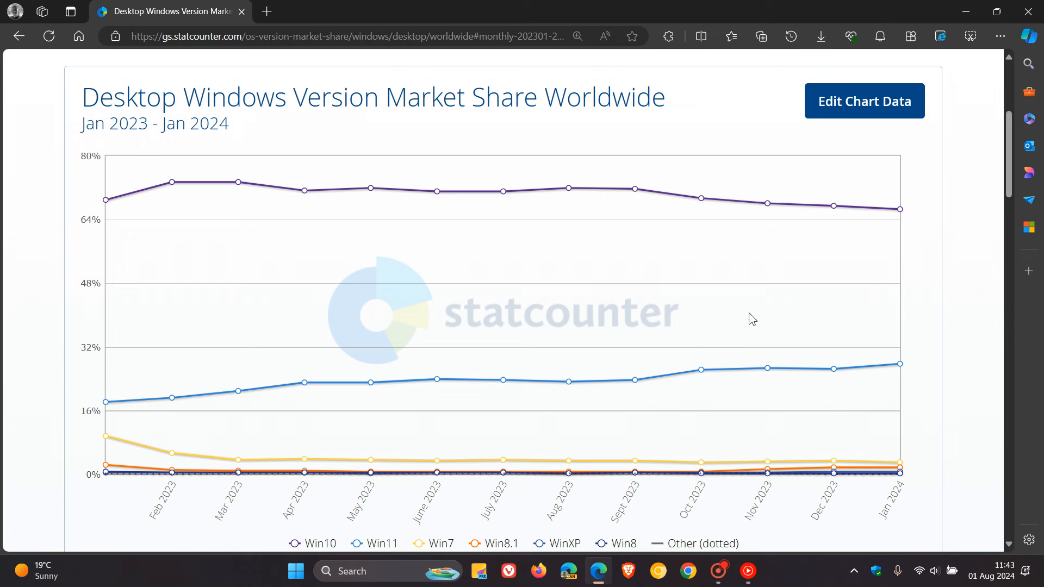
pyautogui.moveTo(500, 474)
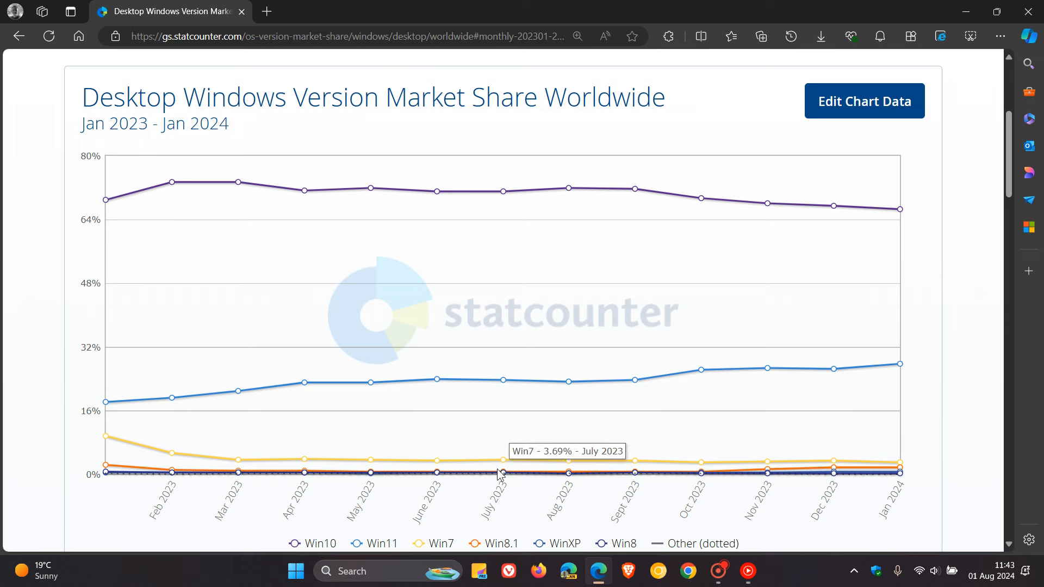
pyautogui.moveTo(503, 473)
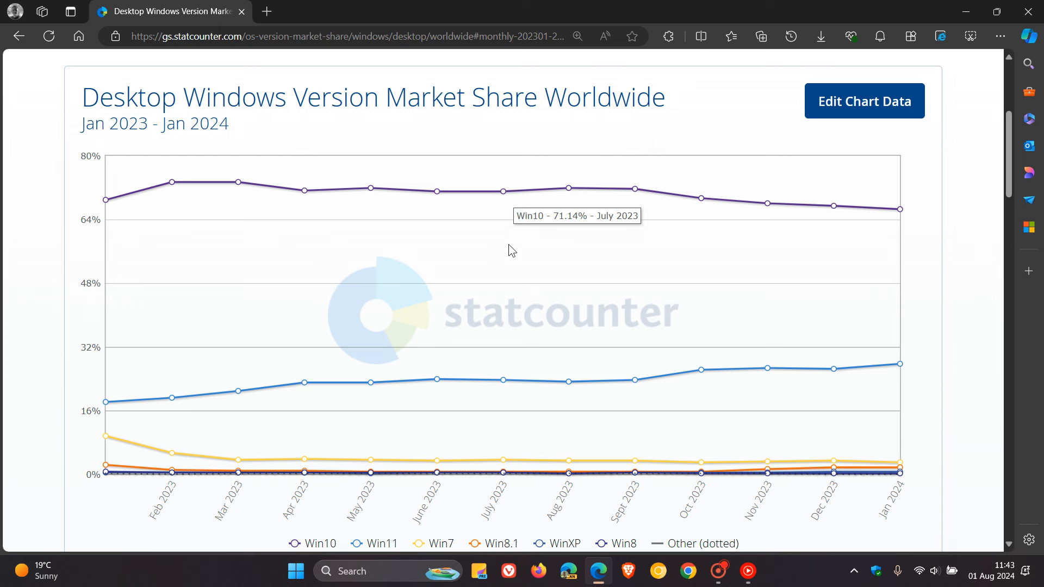
pyautogui.moveTo(503, 381)
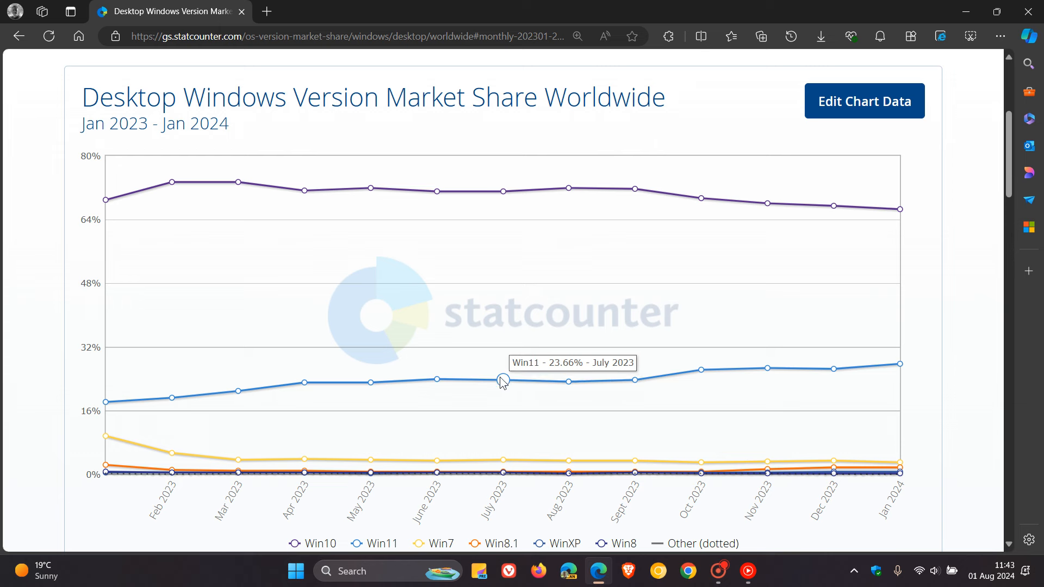
pyautogui.moveTo(873, 369)
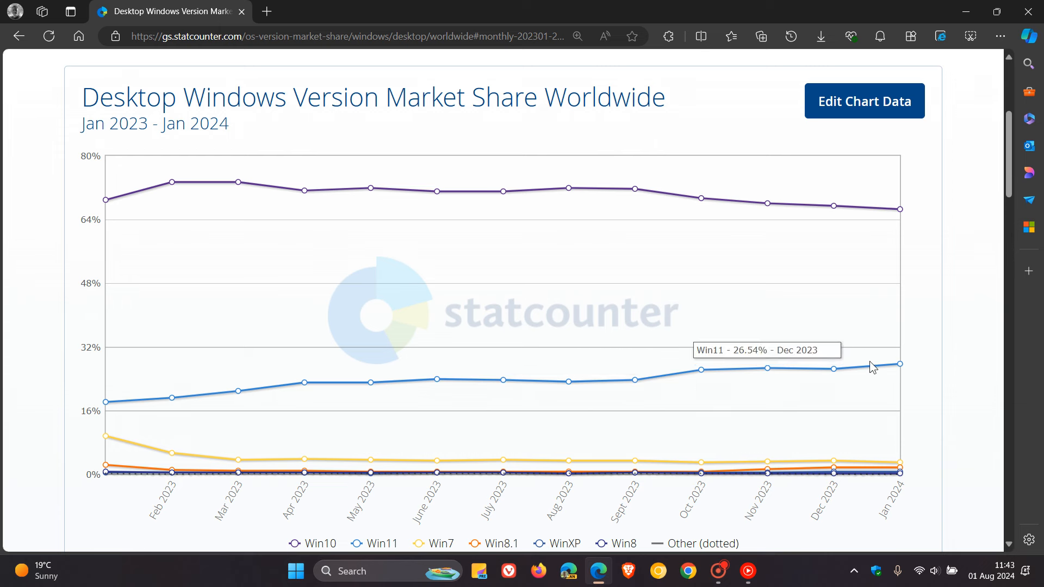
pyautogui.moveTo(909, 367)
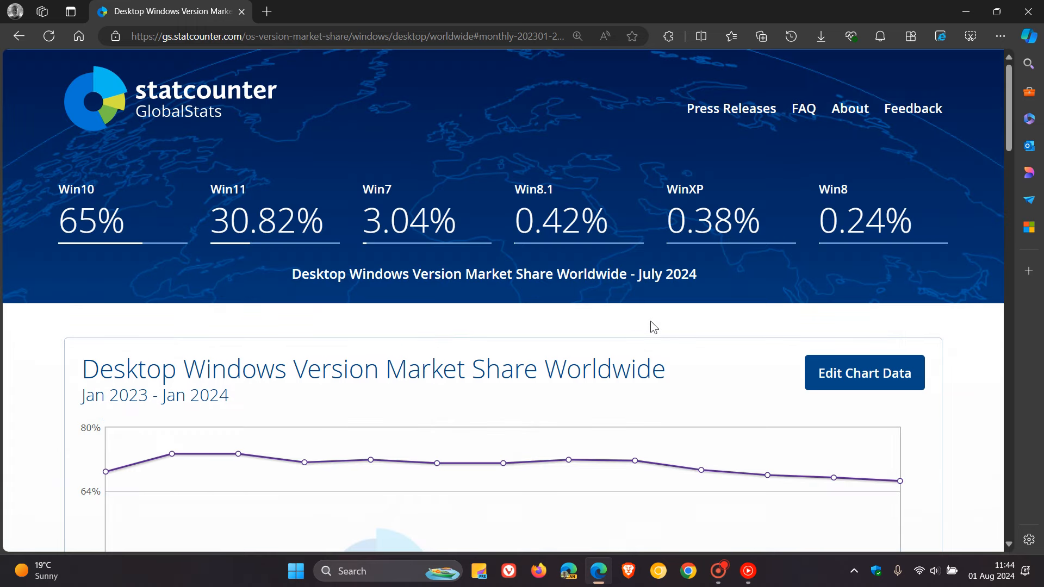
pyautogui.moveTo(112, 247)
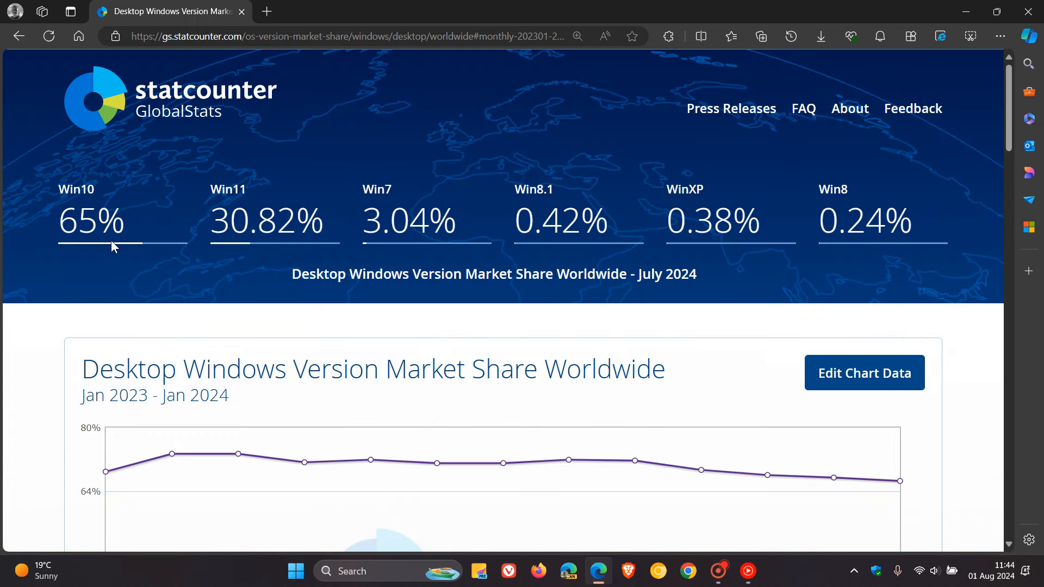
# Step: Scroll down past the July 2024 headline figures toward the trend chart
pyautogui.scroll(-3)
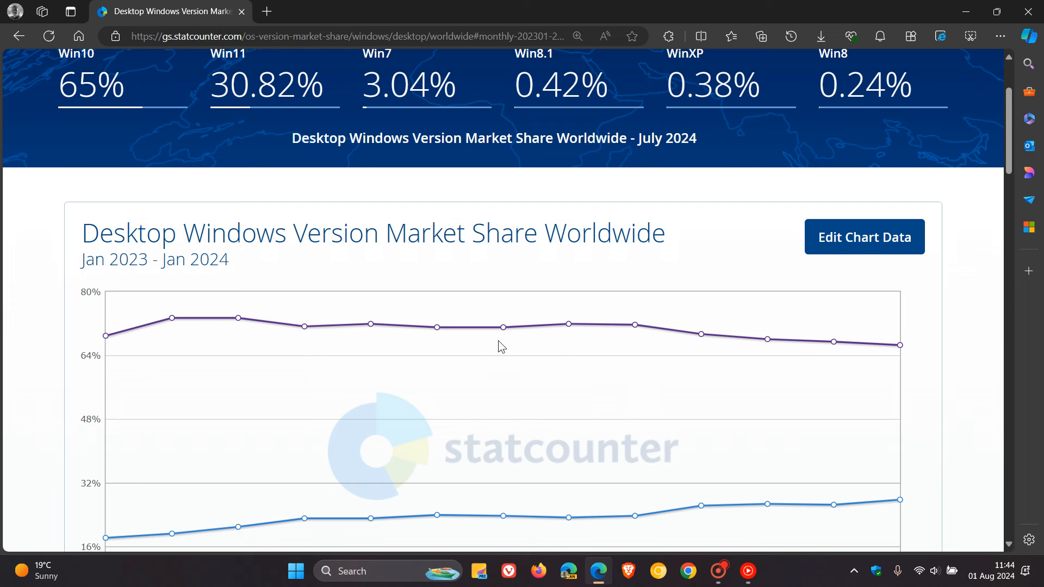
pyautogui.moveTo(609, 398)
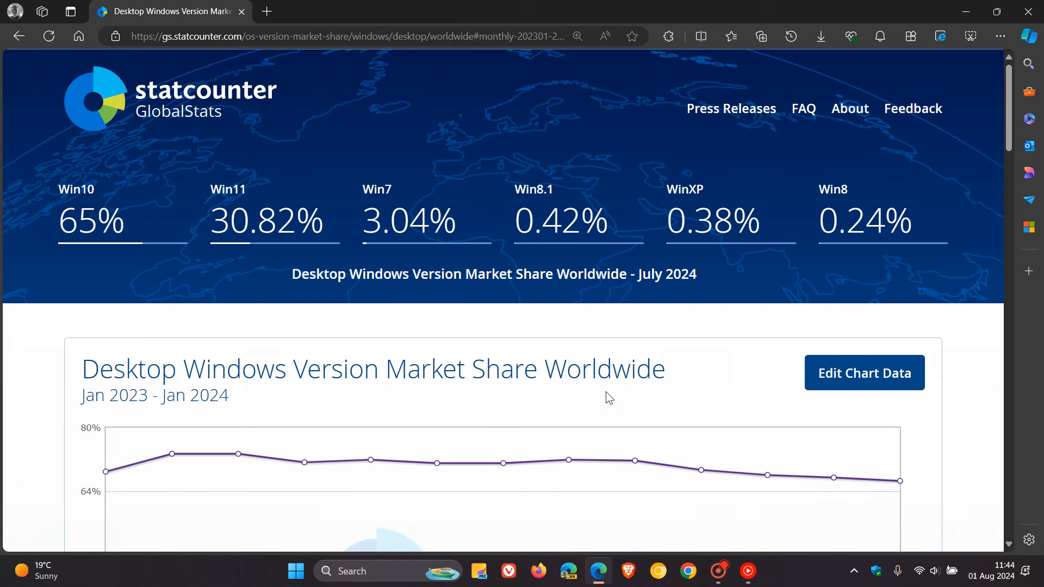
pyautogui.moveTo(742, 307)
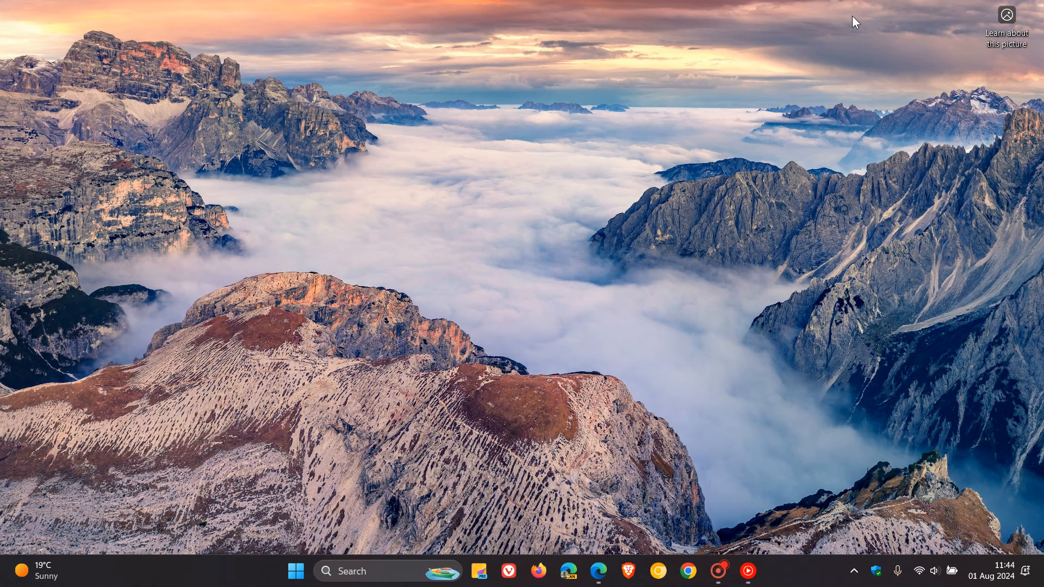
pyautogui.moveTo(620, 190)
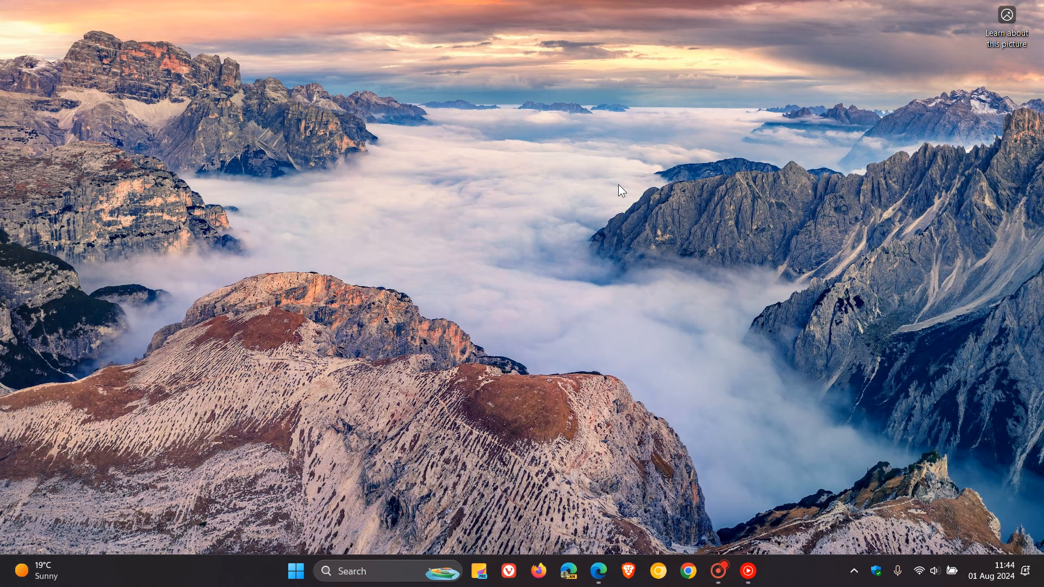